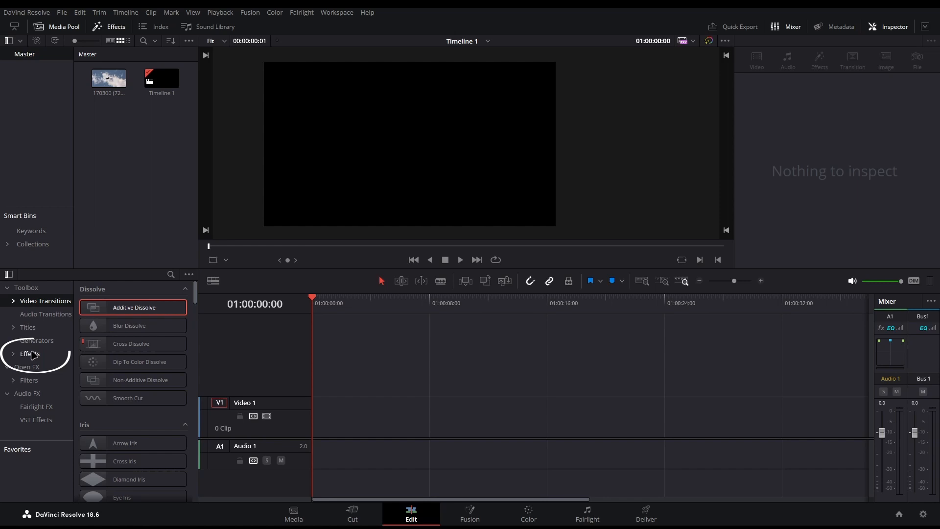
Drag a Fusion Composition from Toolbox > Effects onto the V1 track.
{"action": "left_click", "coordinate": [29, 353]}
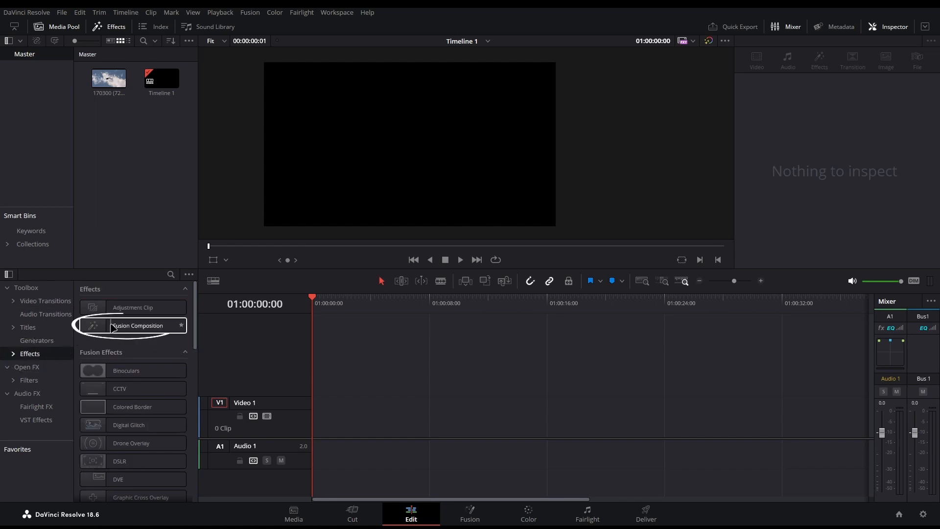
{"action": "left_click_drag", "start_coordinate": [138, 325], "coordinate": [376, 417]}
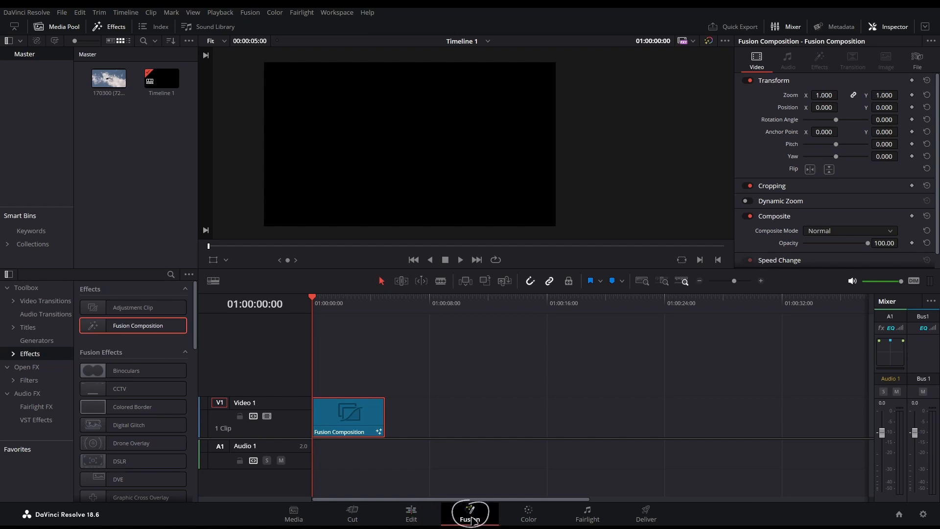
View the empty composition in Fusion, recentring the node editor on MediaOut1.
{"action": "left_click", "coordinate": [469, 512]}
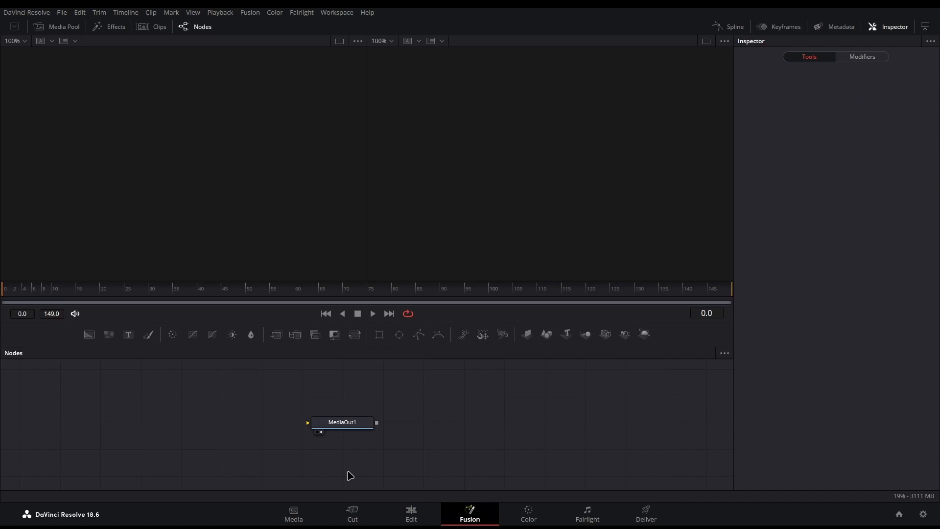
{"action": "mouse_move", "coordinate": [317, 470]}
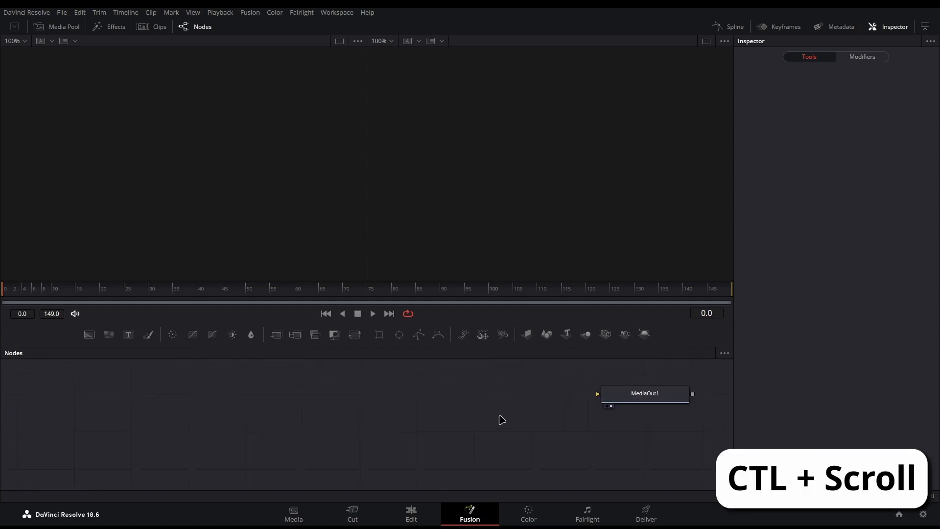
{"action": "scroll", "scroll_direction": "down", "scroll_amount": 3}
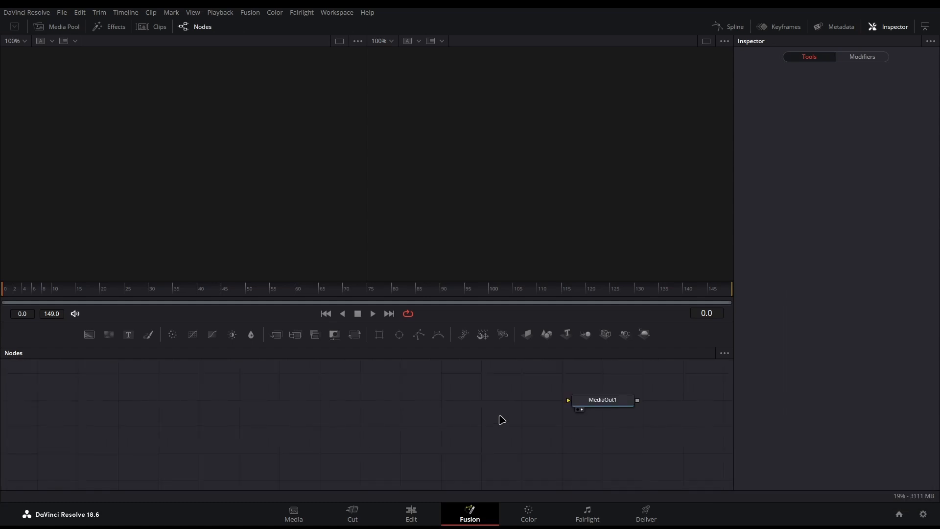
{"action": "left_click_drag", "start_coordinate": [602, 400], "coordinate": [536, 418]}
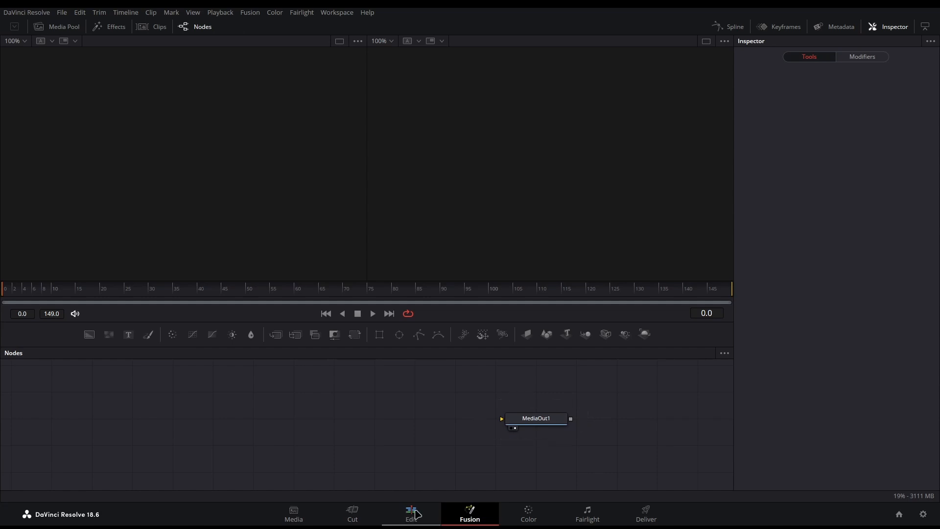
Back on the Edit page, drop helicopter clip 170300 (720p).mp4 onto V1 after the Fusion Composition.
{"action": "left_click", "coordinate": [411, 514]}
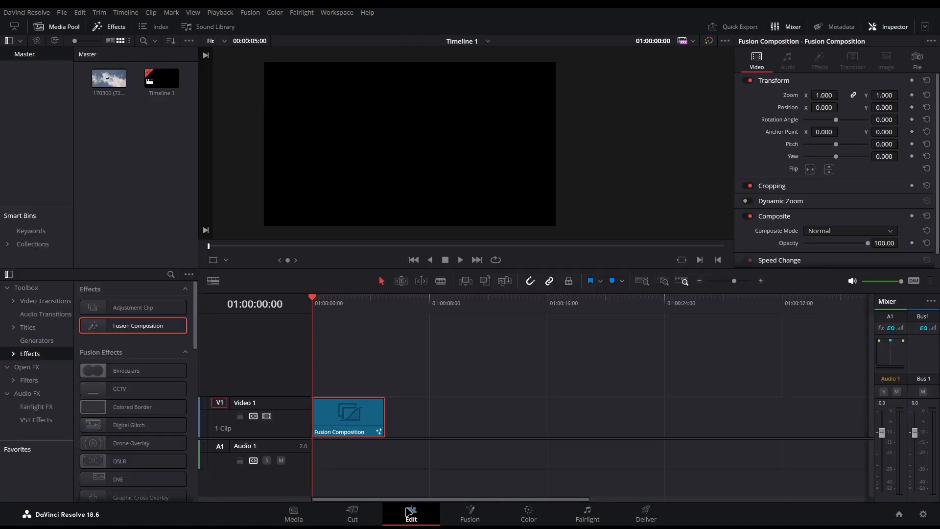
{"action": "left_click_drag", "start_coordinate": [109, 79], "coordinate": [581, 412]}
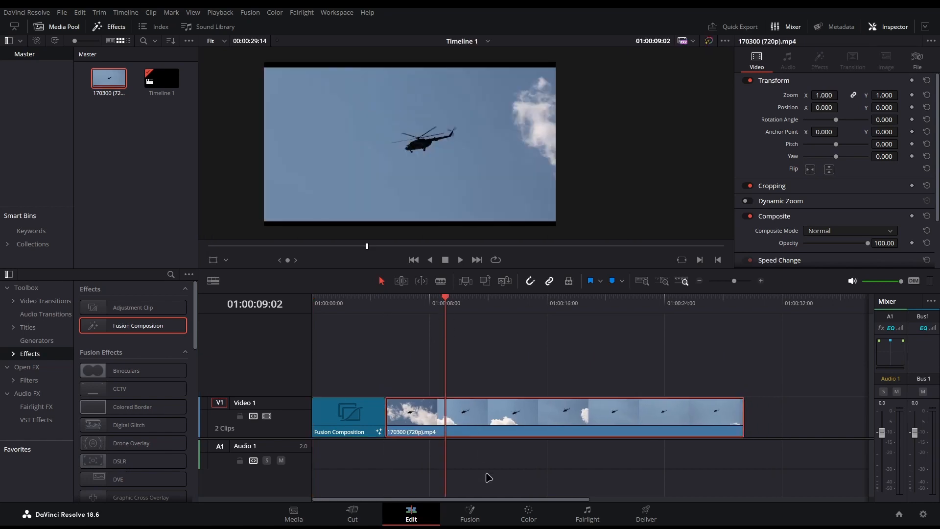
In Fusion, inspect the MediaIn1 and MediaOut1 nodes and wire MediaIn1's output into MediaOut1.
{"action": "left_click", "coordinate": [469, 513]}
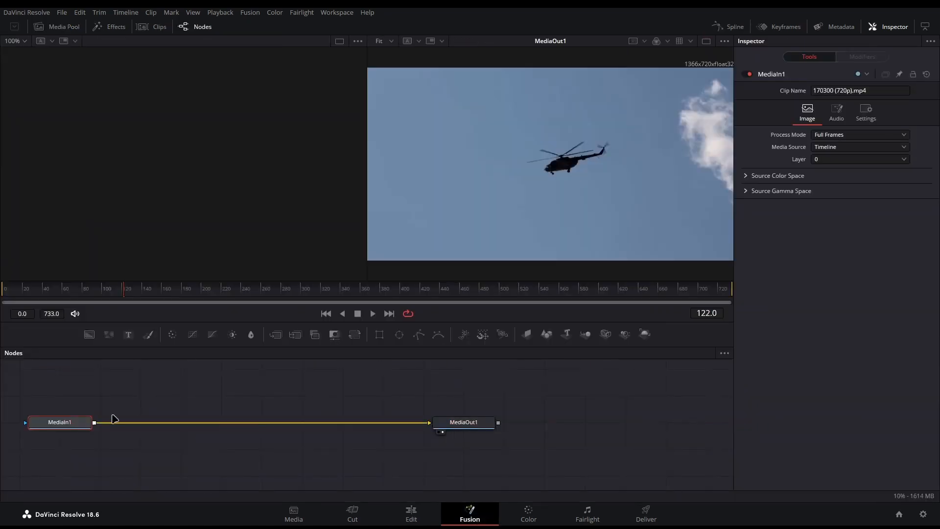
{"action": "left_click", "coordinate": [464, 421]}
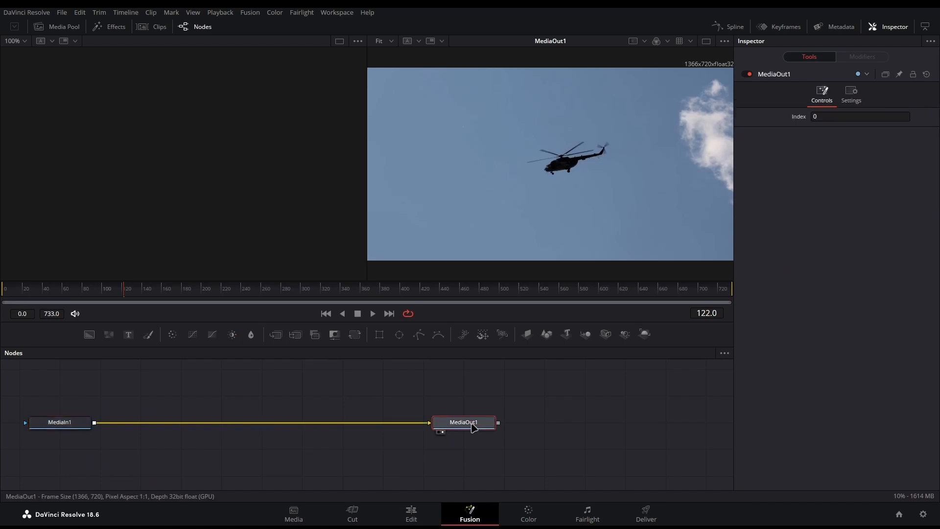
{"action": "left_click", "coordinate": [60, 421]}
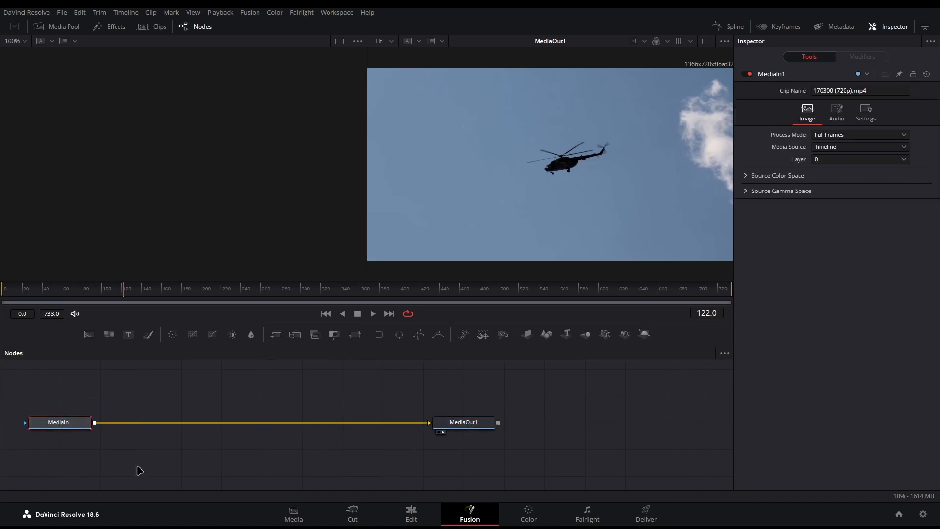
{"action": "left_click", "coordinate": [464, 421]}
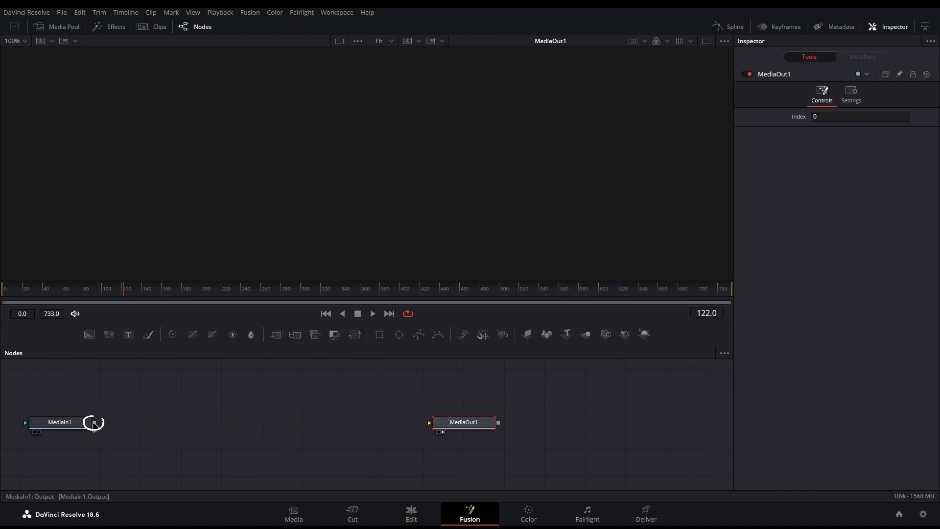
{"action": "left_click_drag", "start_coordinate": [95, 422], "coordinate": [429, 422]}
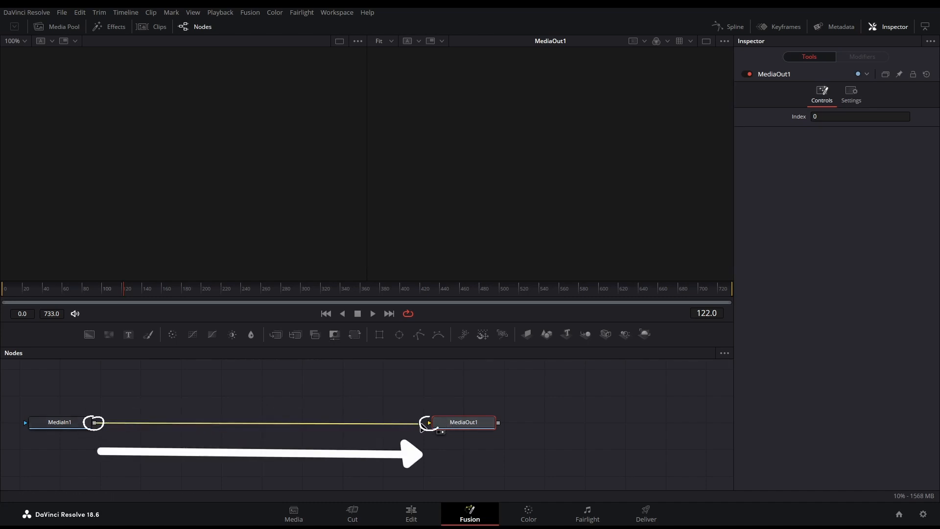